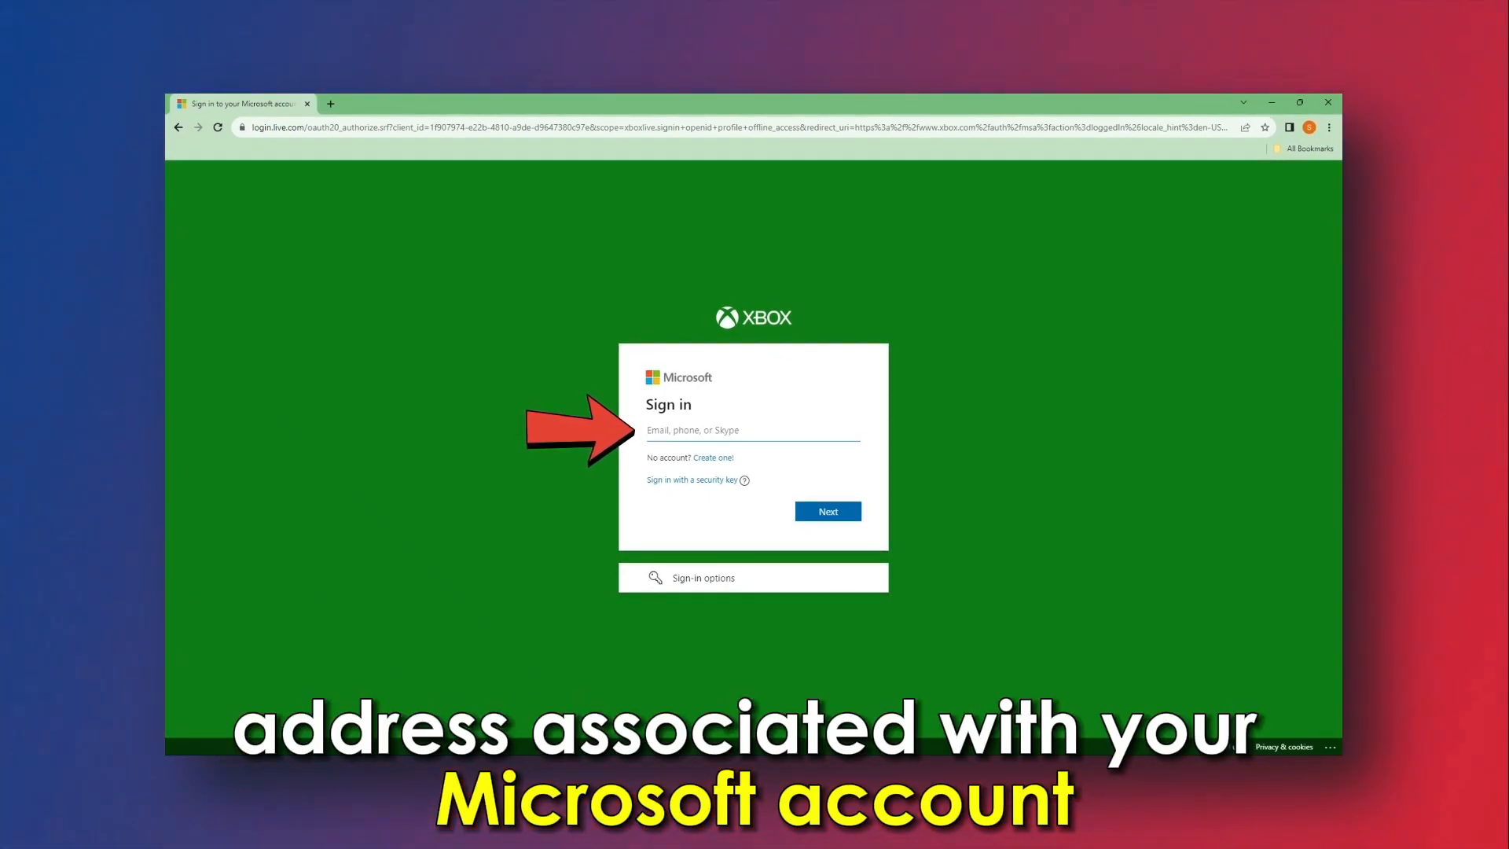
Sign in with the account email and password, choose to stay signed in, and confirm the gamertag.
{"action": "left_click", "coordinate": [826, 511]}
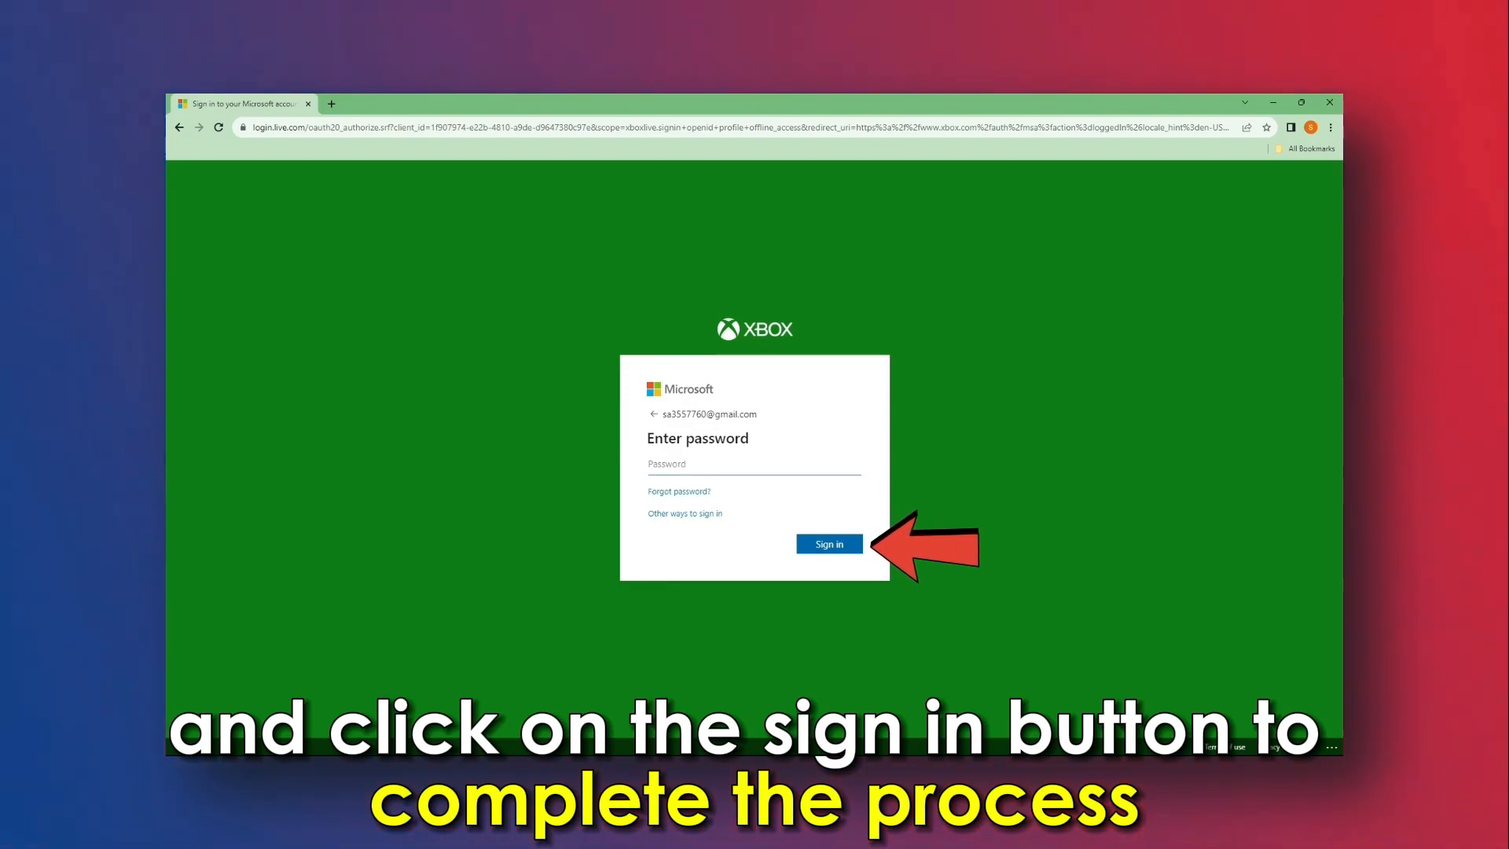
{"action": "left_click", "coordinate": [828, 544]}
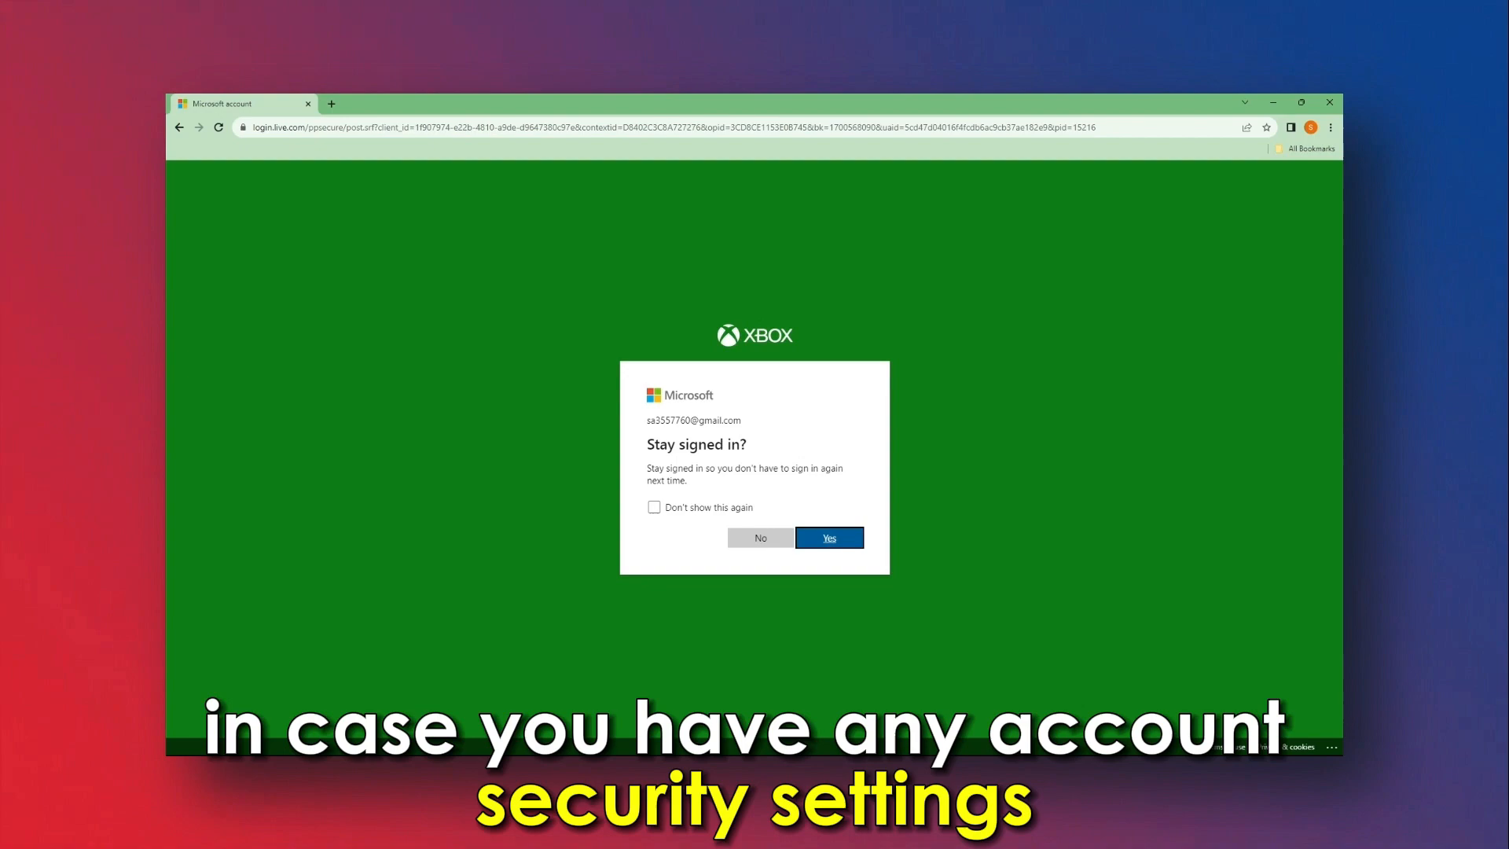
{"action": "left_click", "coordinate": [827, 537]}
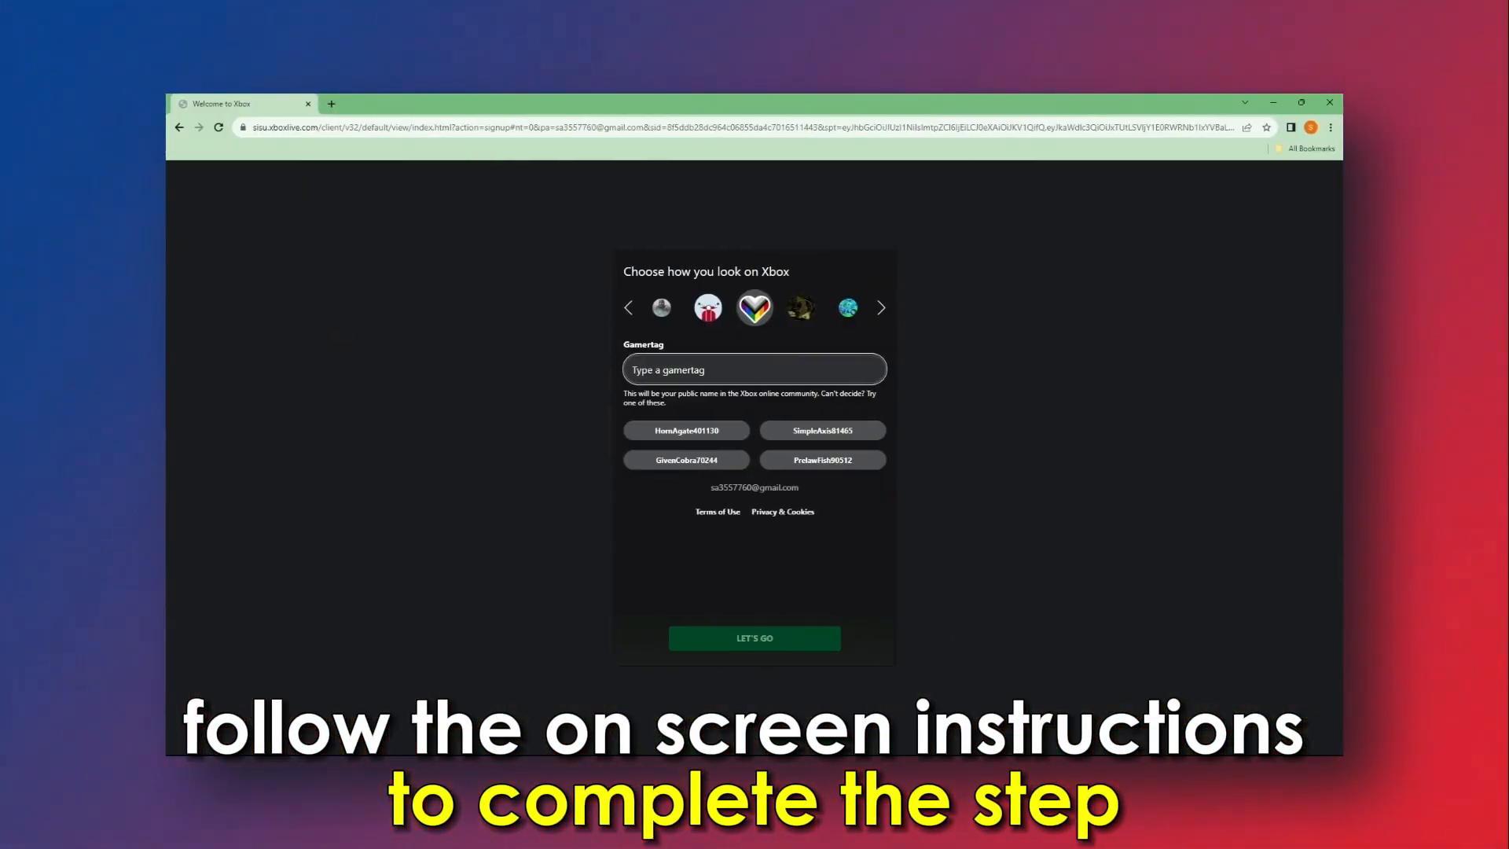
{"action": "left_click", "coordinate": [755, 637]}
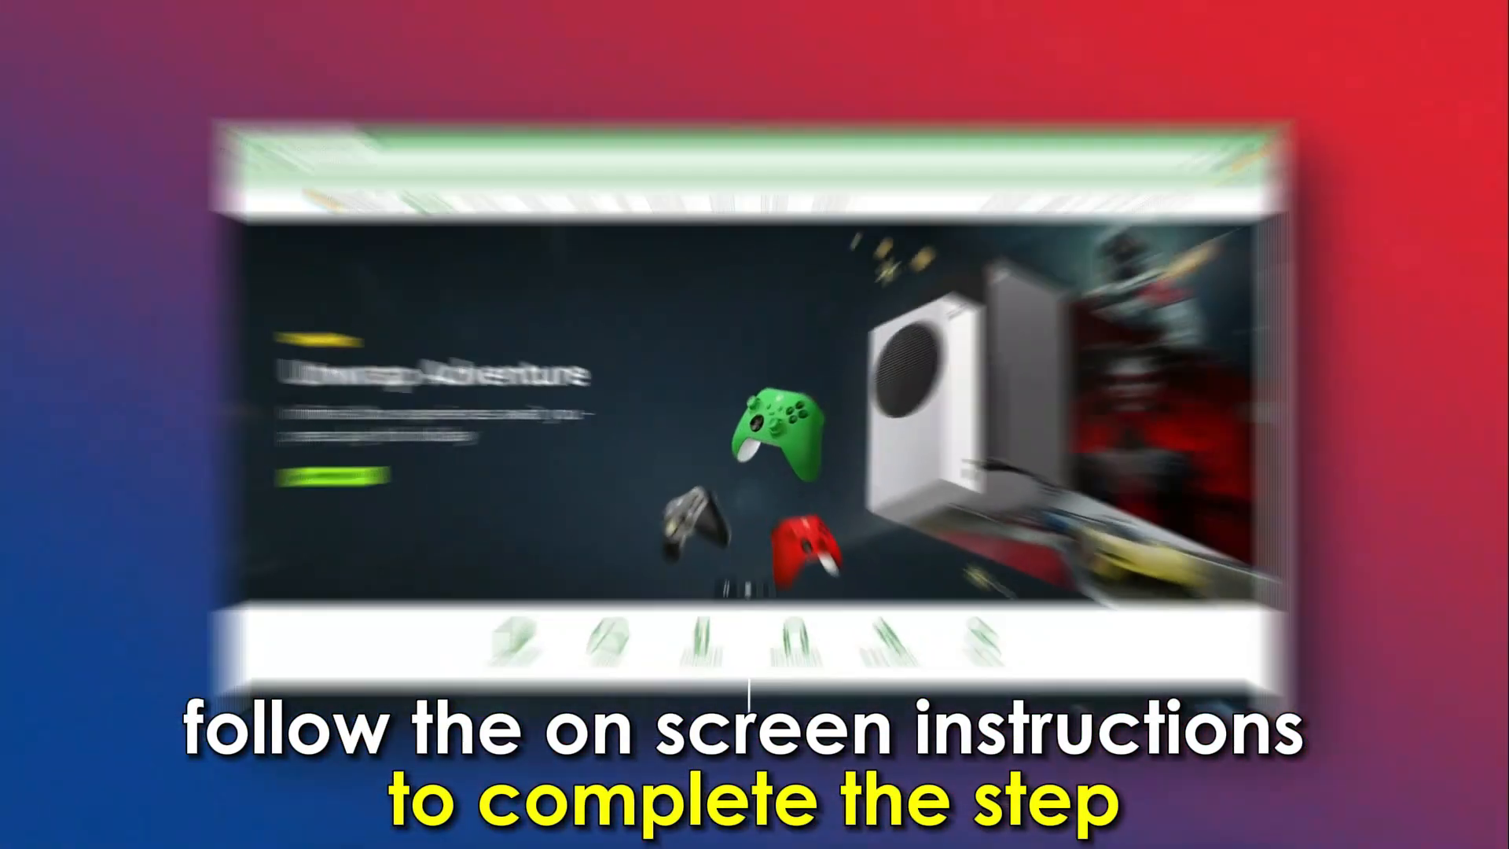